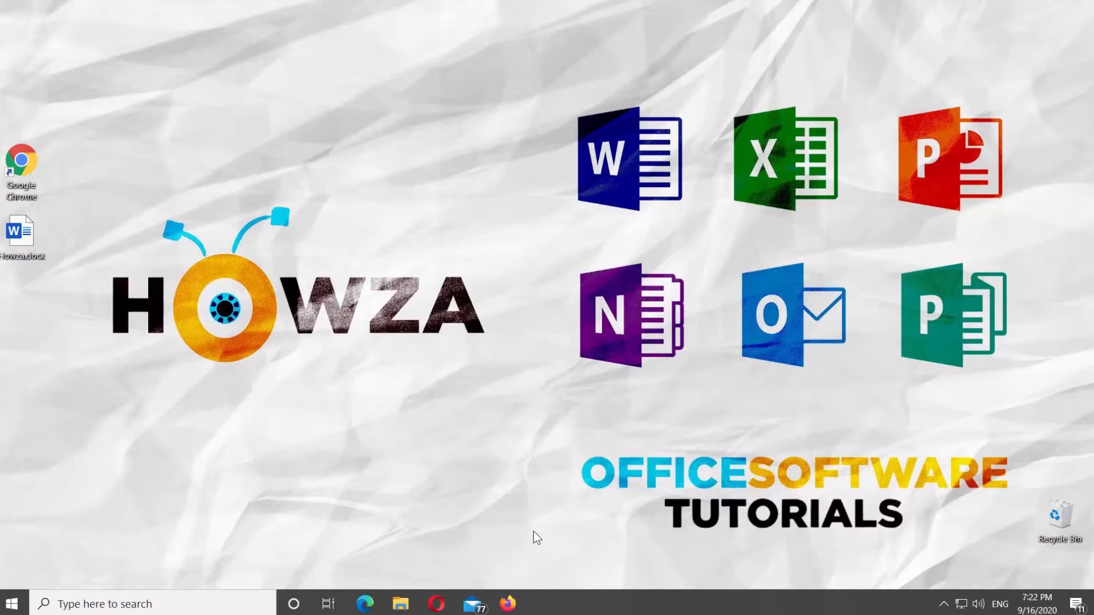
Step: Open Howza.docx from the desktop in Word
double_click(20, 230)
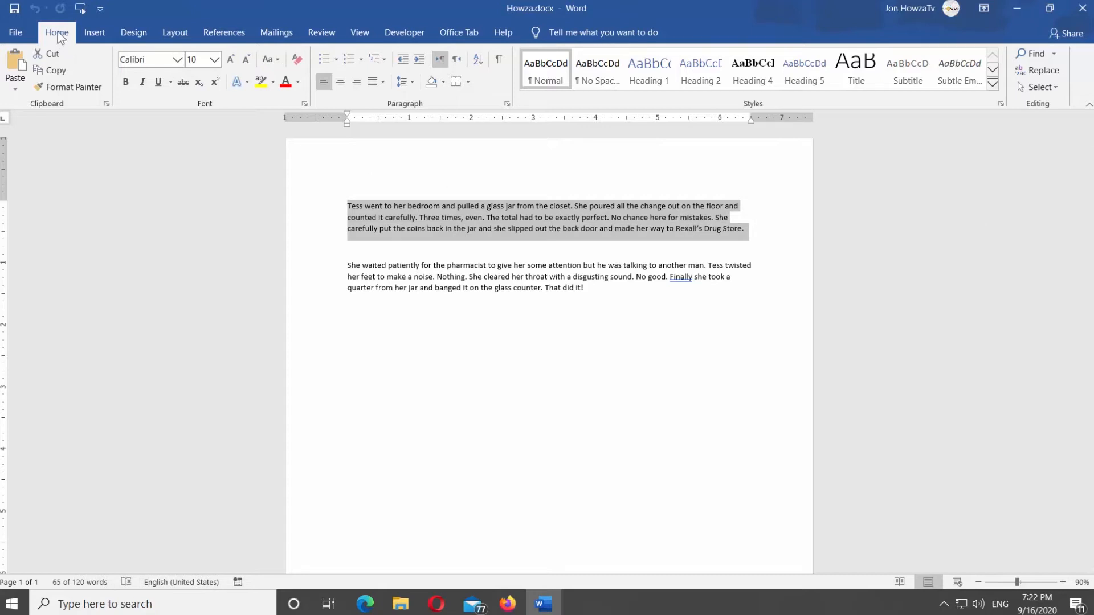
mouse_move(188, 76)
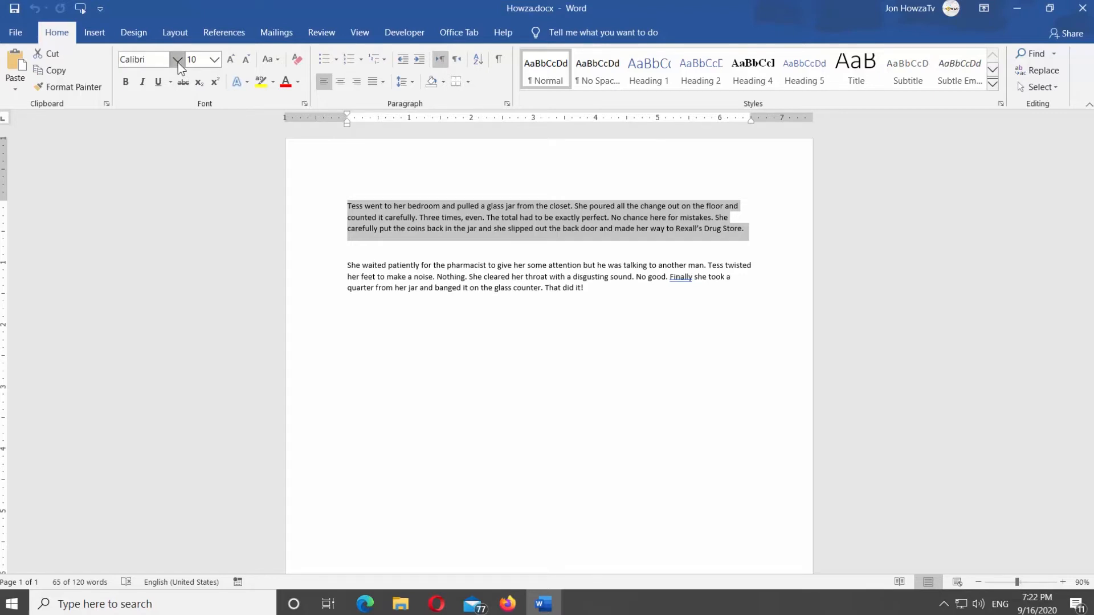
Step: Set the first paragraph in Bodoni Bd BT at size 16 from the Home ribbon
left_click(176, 59)
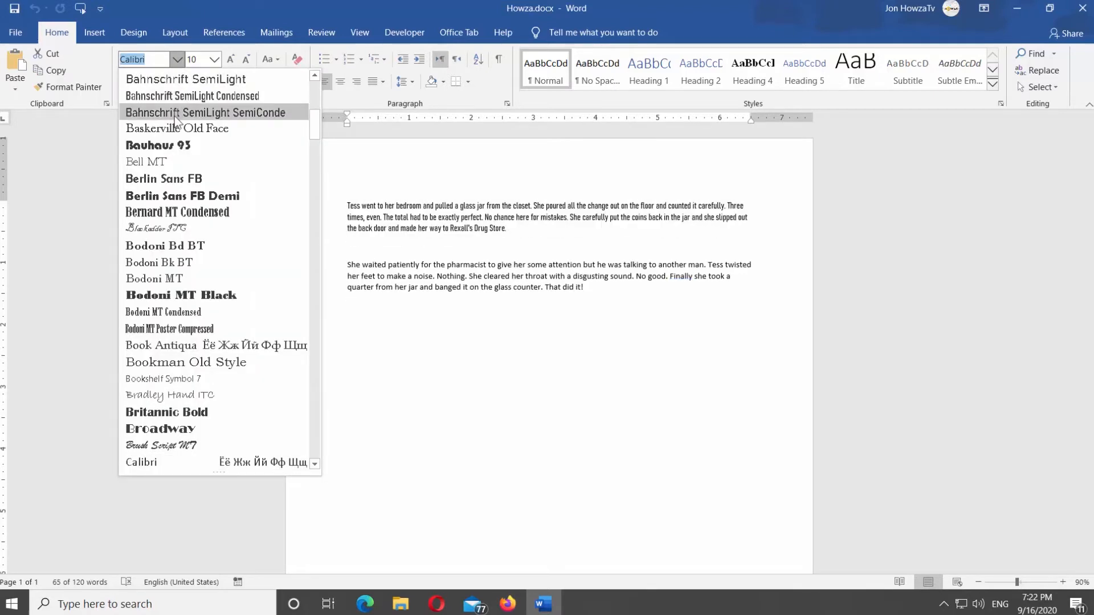
mouse_move(156, 228)
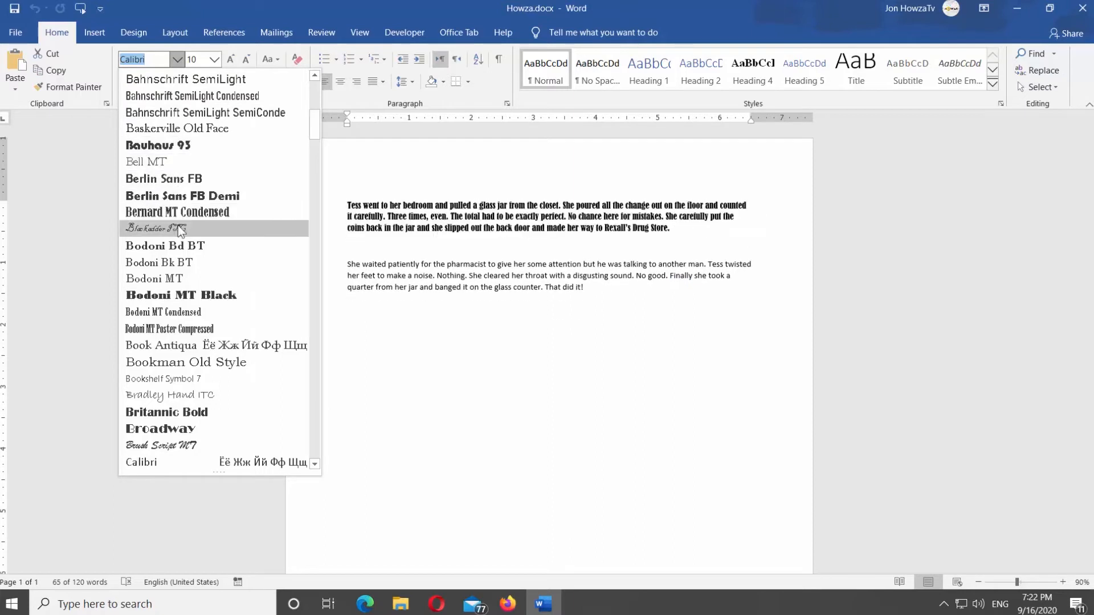
left_click(164, 246)
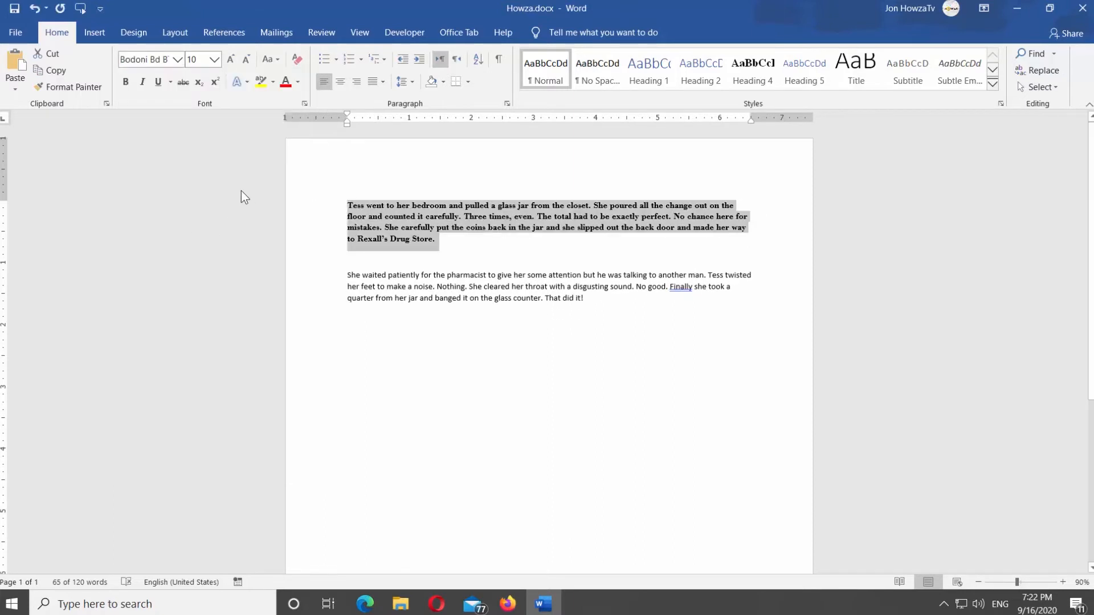
left_click(214, 58)
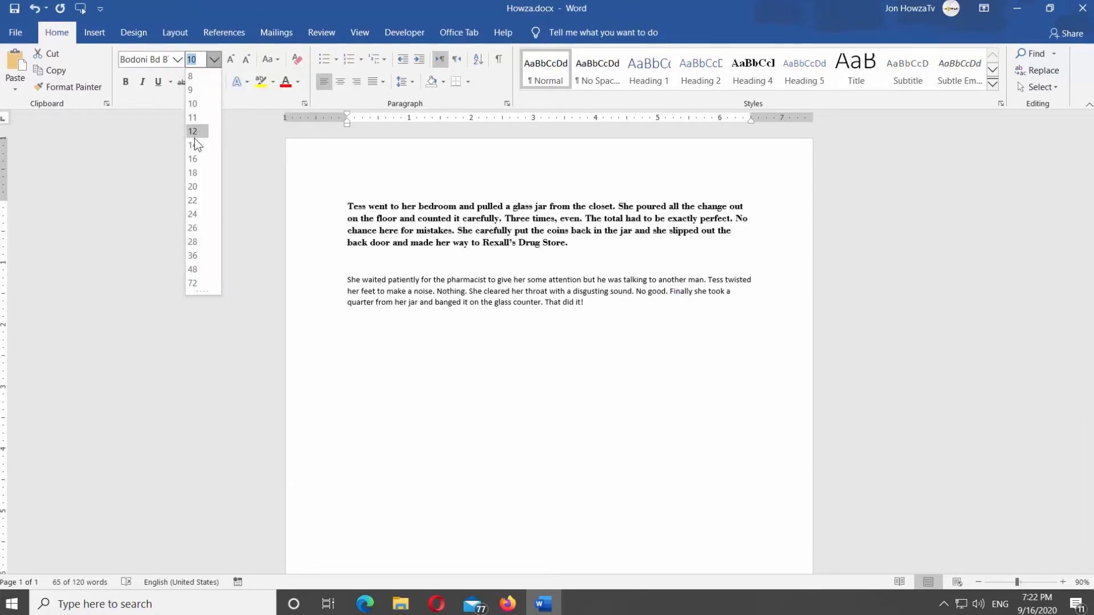
left_click(192, 160)
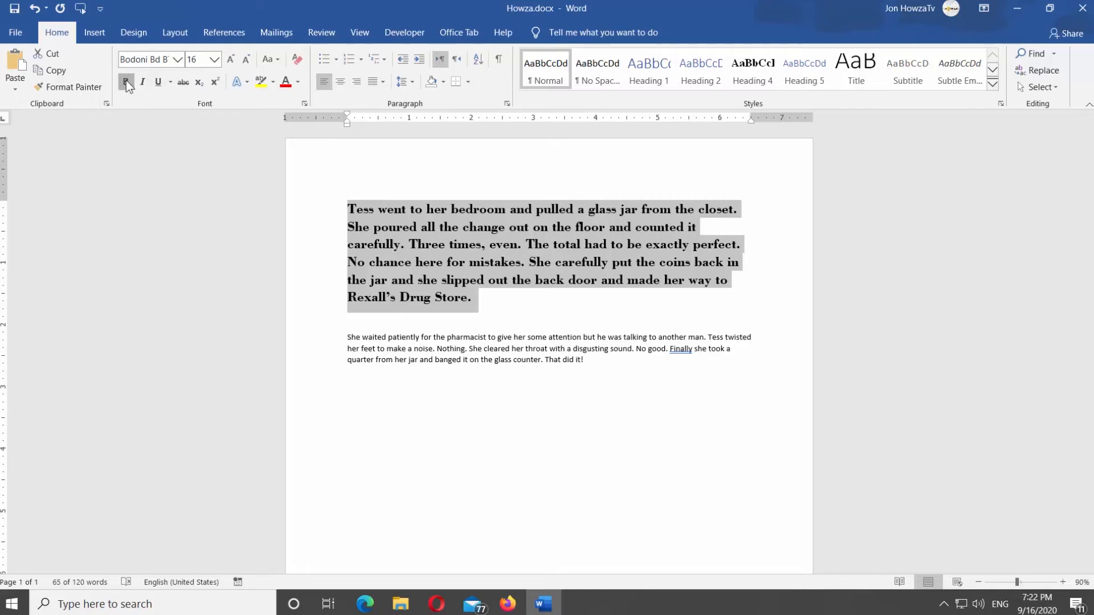
left_click(126, 82)
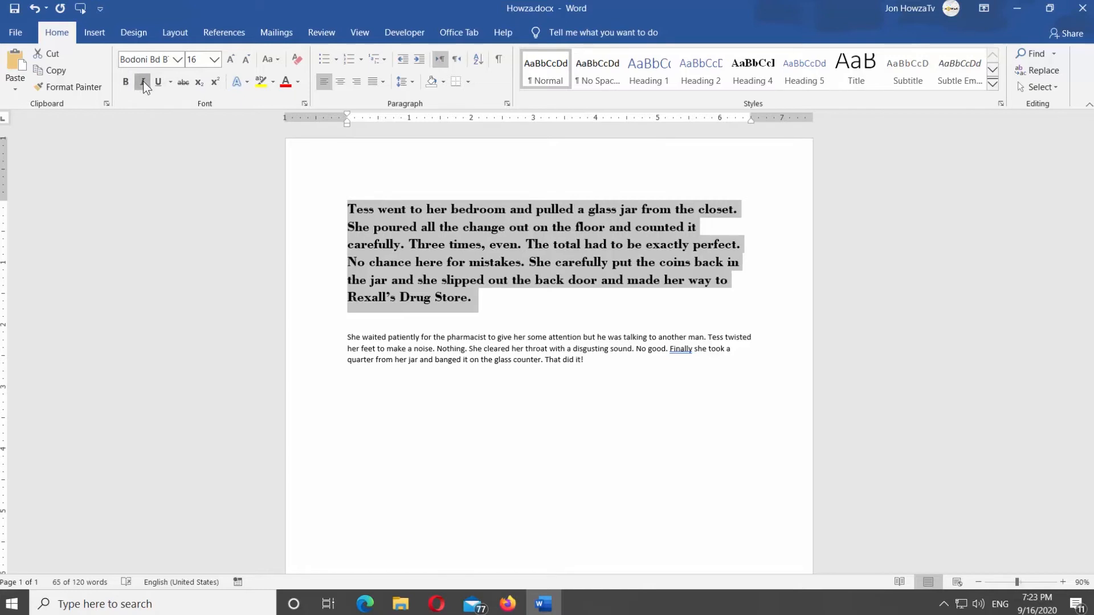
left_click(158, 82)
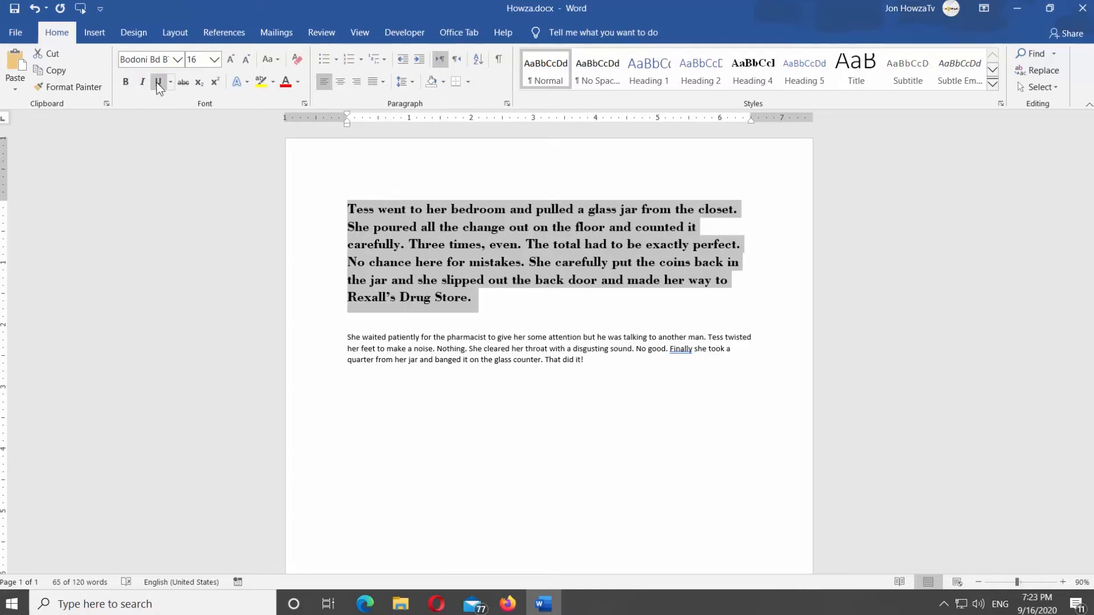
left_click(170, 82)
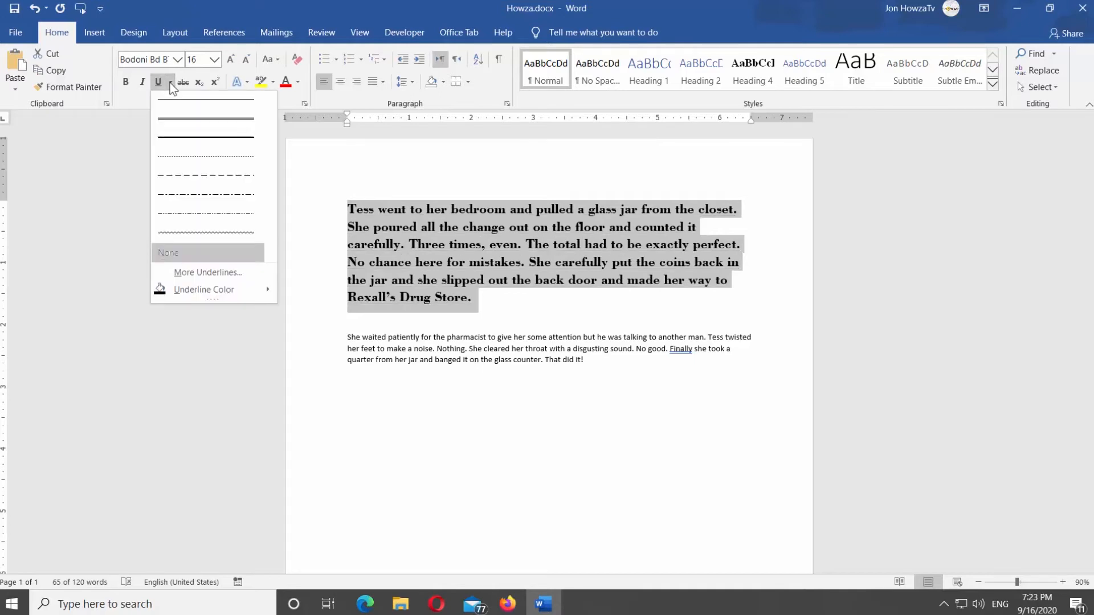
left_click(206, 176)
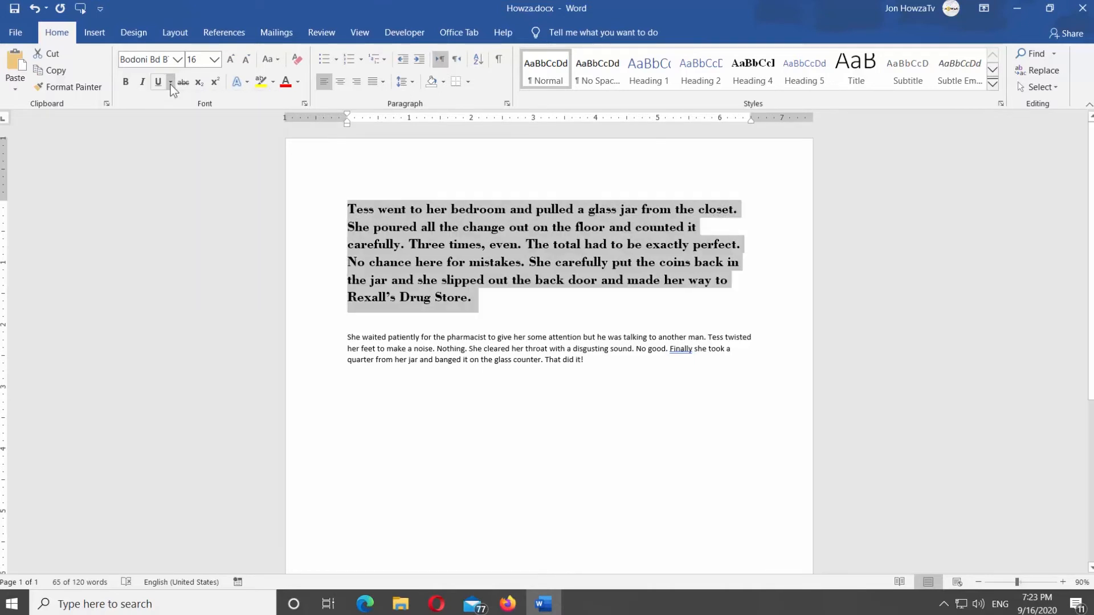
left_click(182, 82)
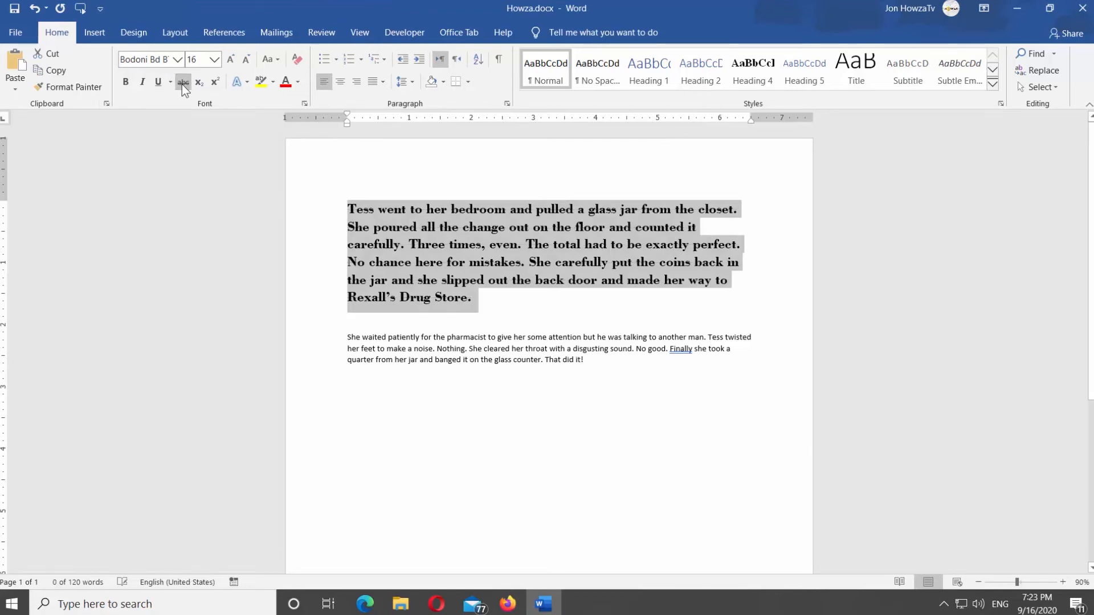
left_click(182, 82)
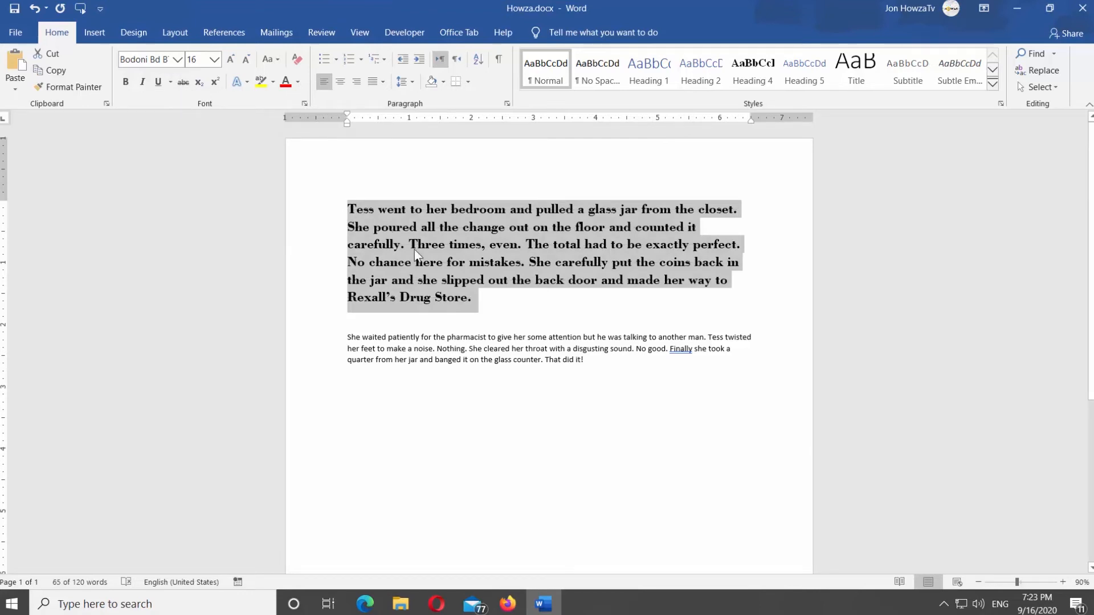
left_click(393, 346)
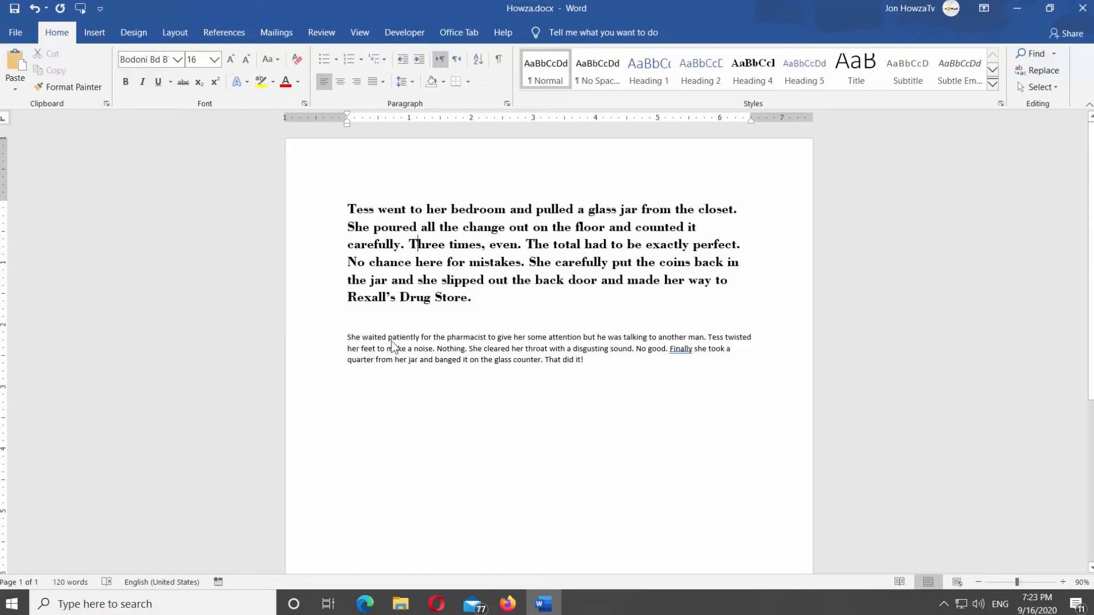
left_click_drag(347, 337, 583, 359)
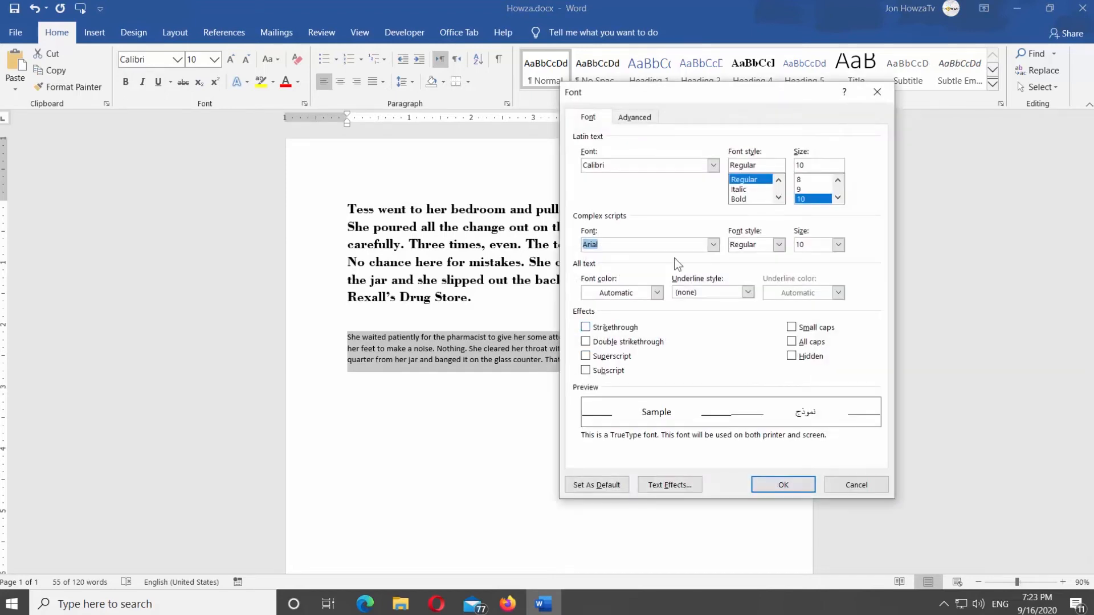
left_click(782, 485)
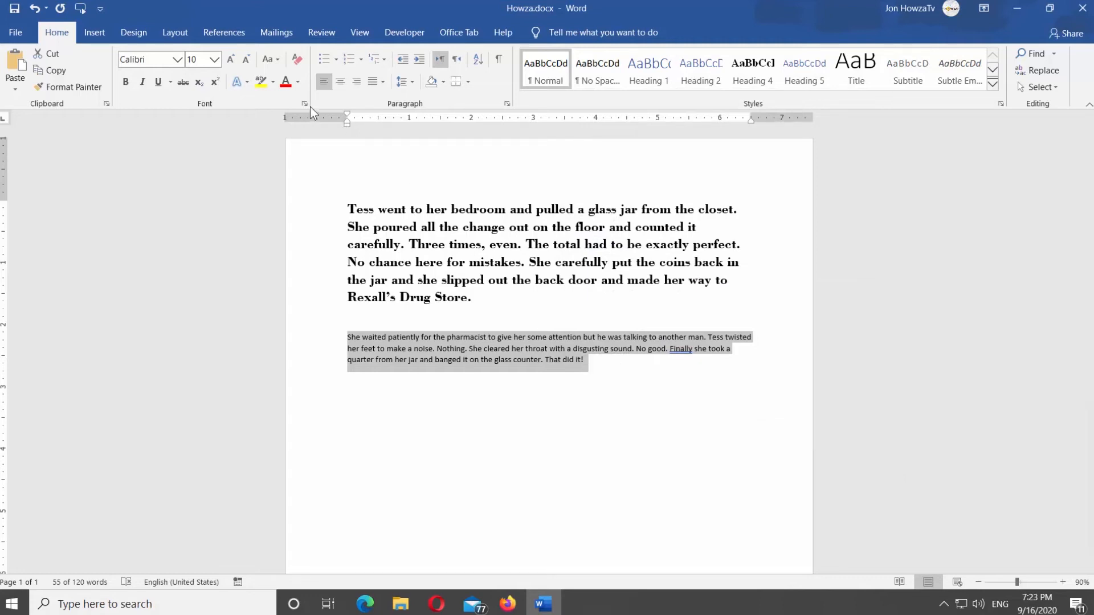
left_click(303, 103)
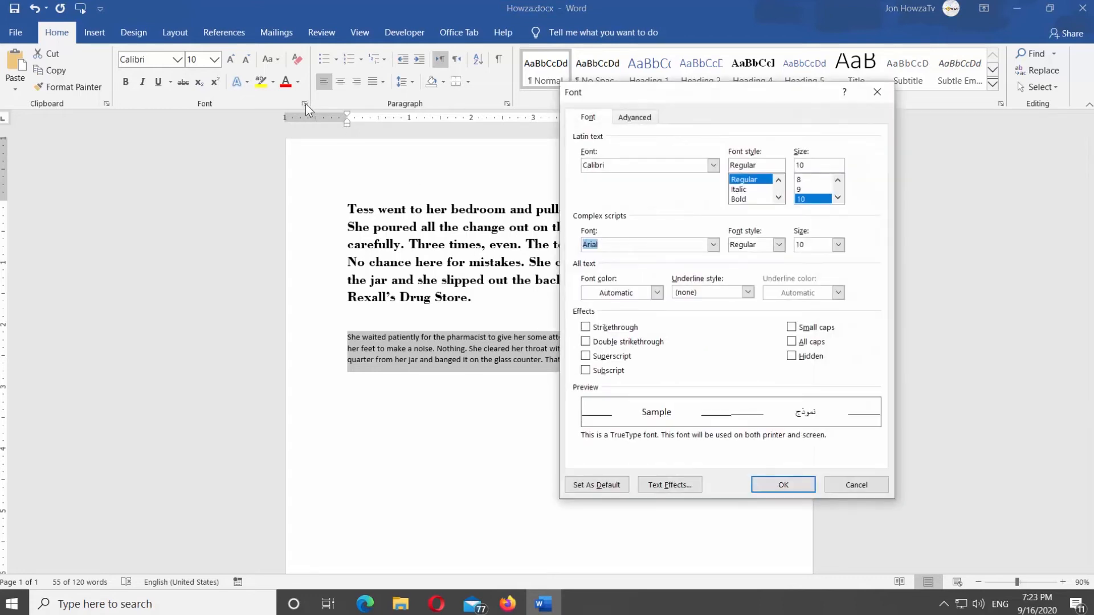
Step: In the Font dialog, choose Swis721 WGL4 BT with Bold style for the second paragraph
left_click(712, 165)
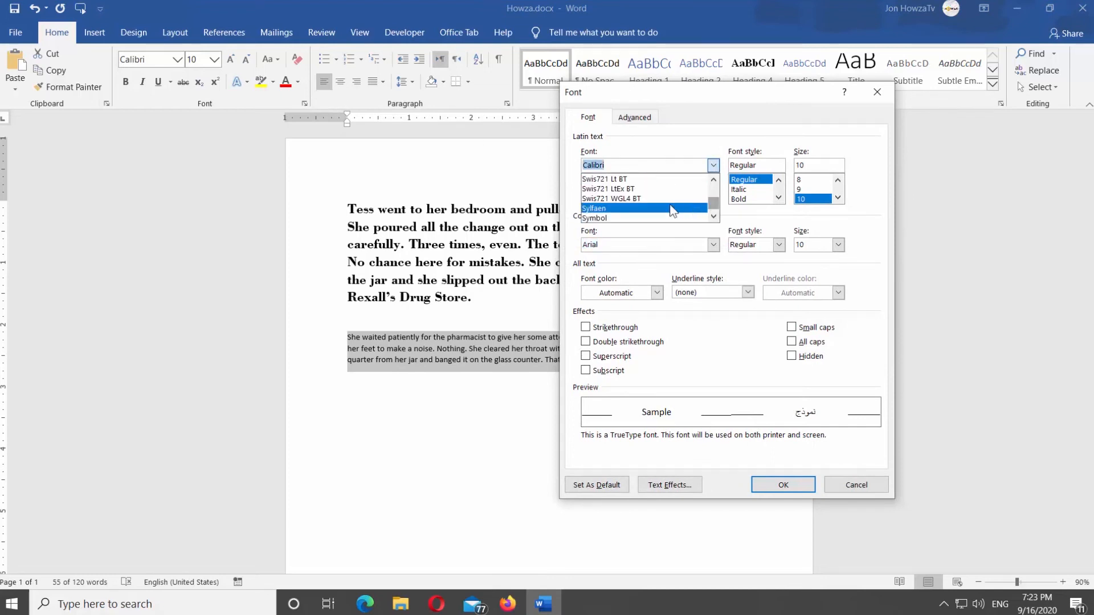
left_click(612, 198)
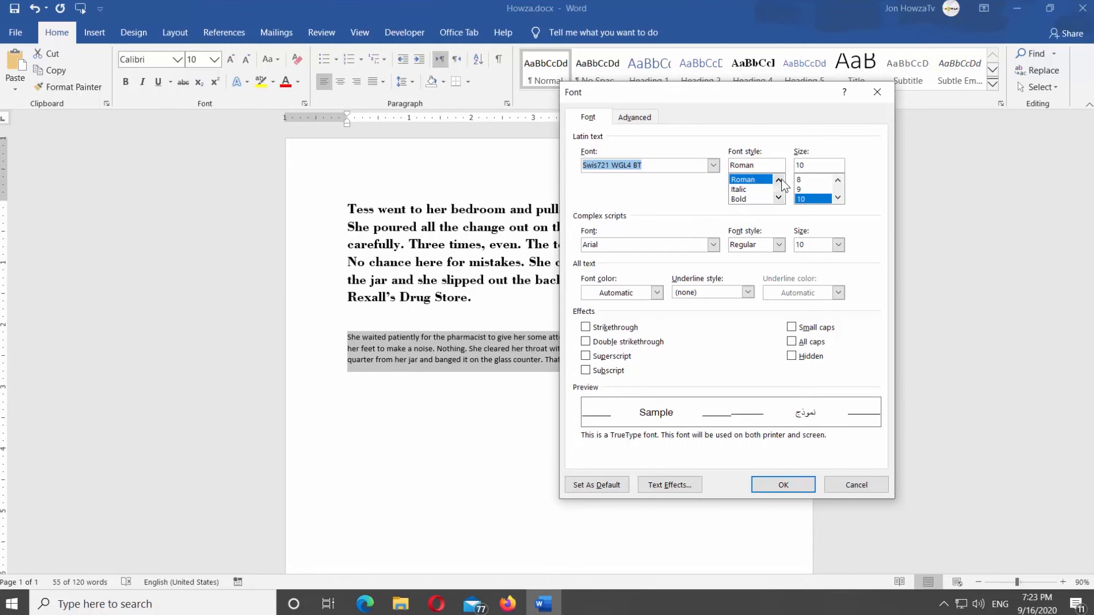
left_click(779, 182)
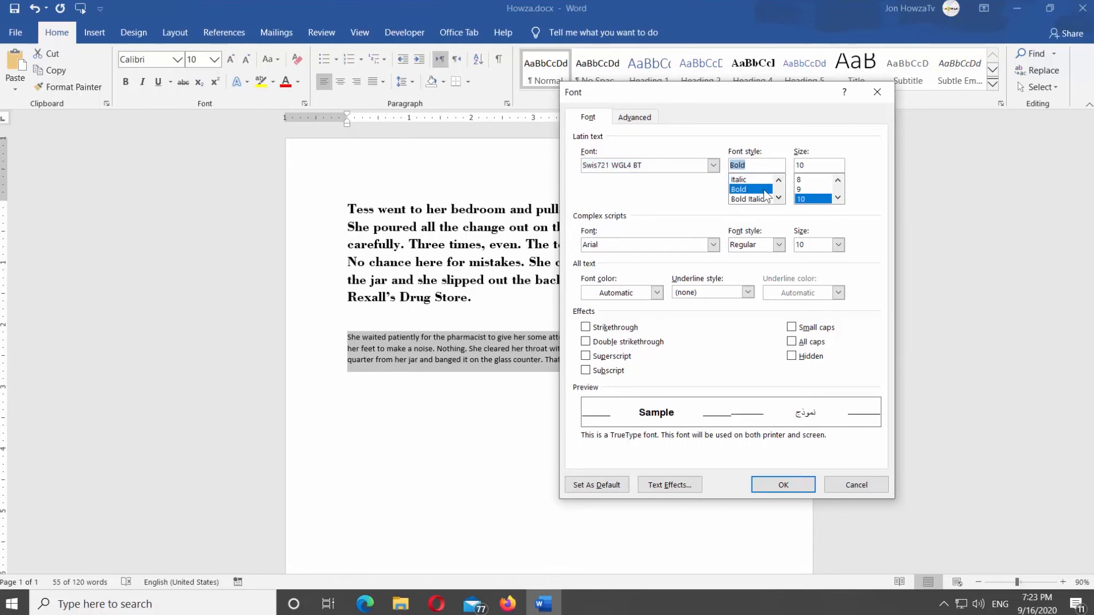
left_click(813, 179)
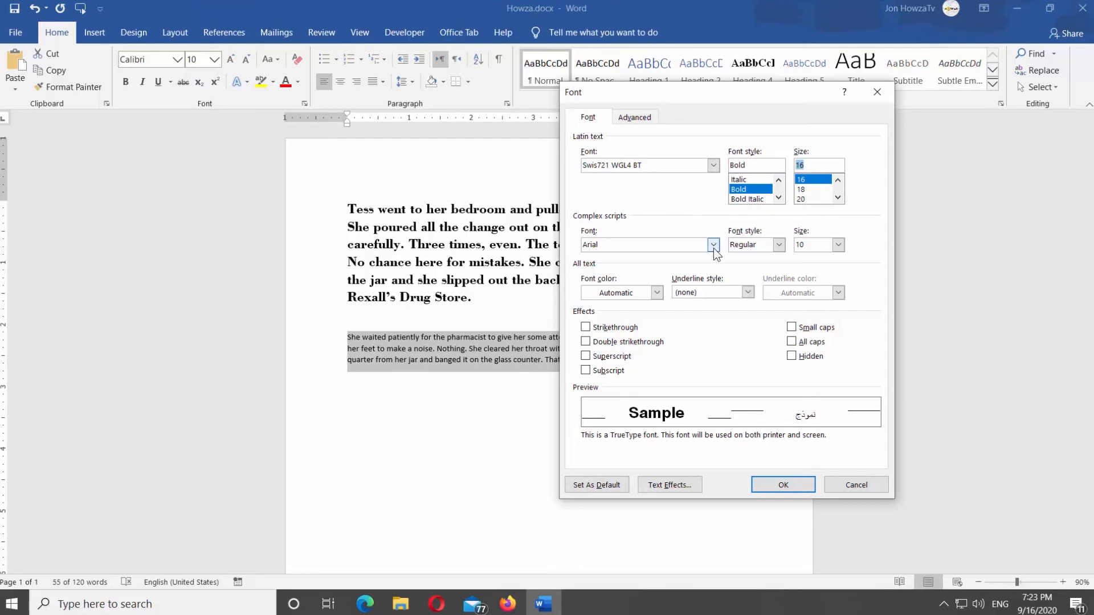
Step: Review the complex-script font choices and keep the paragraph without underline
left_click(712, 244)
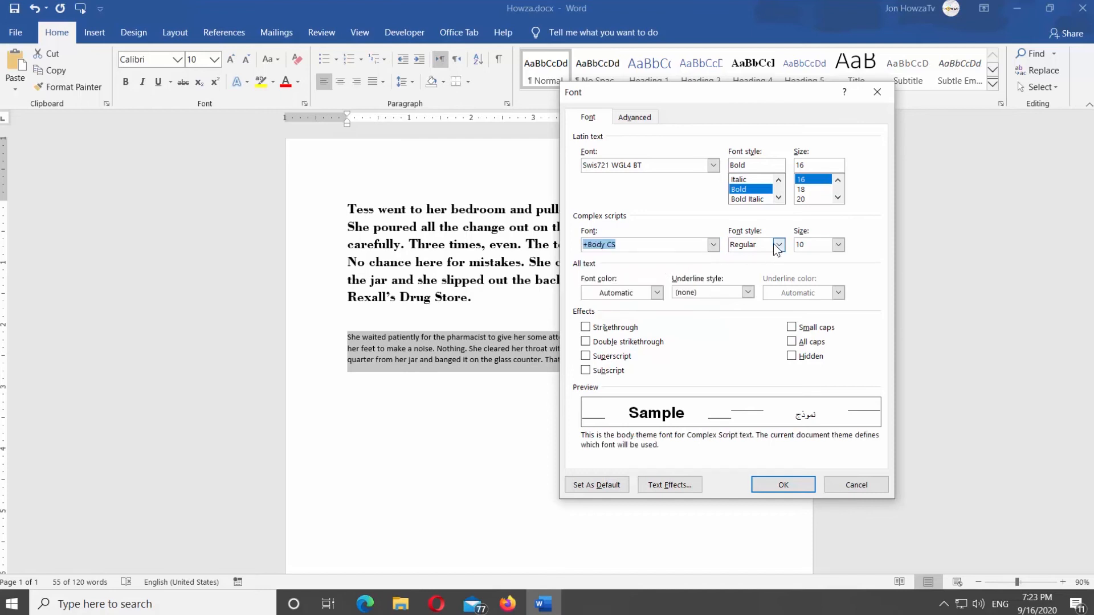
left_click(777, 244)
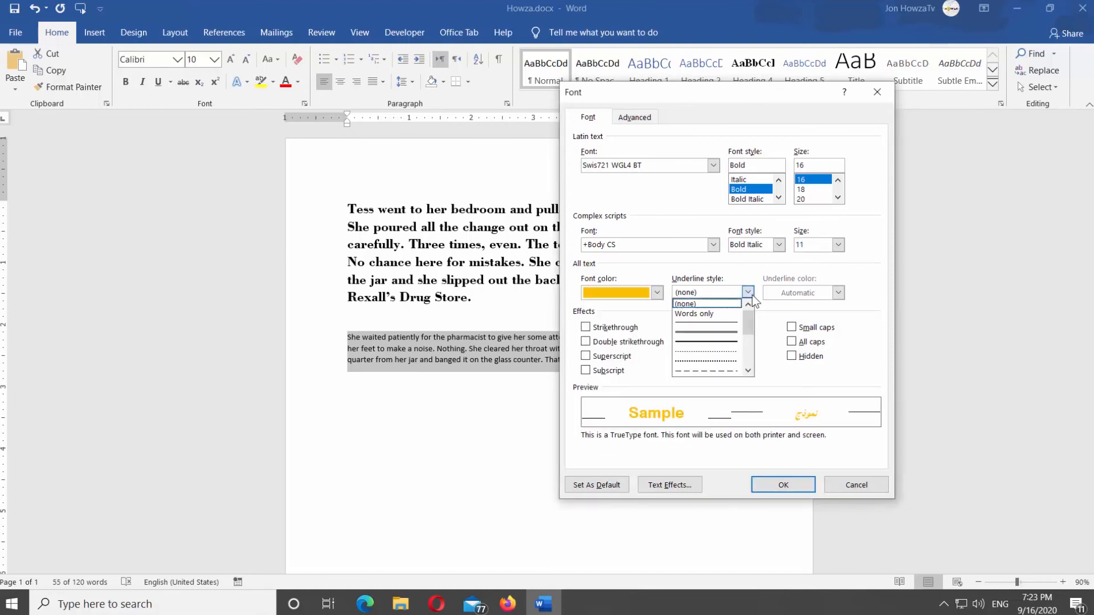
left_click(782, 486)
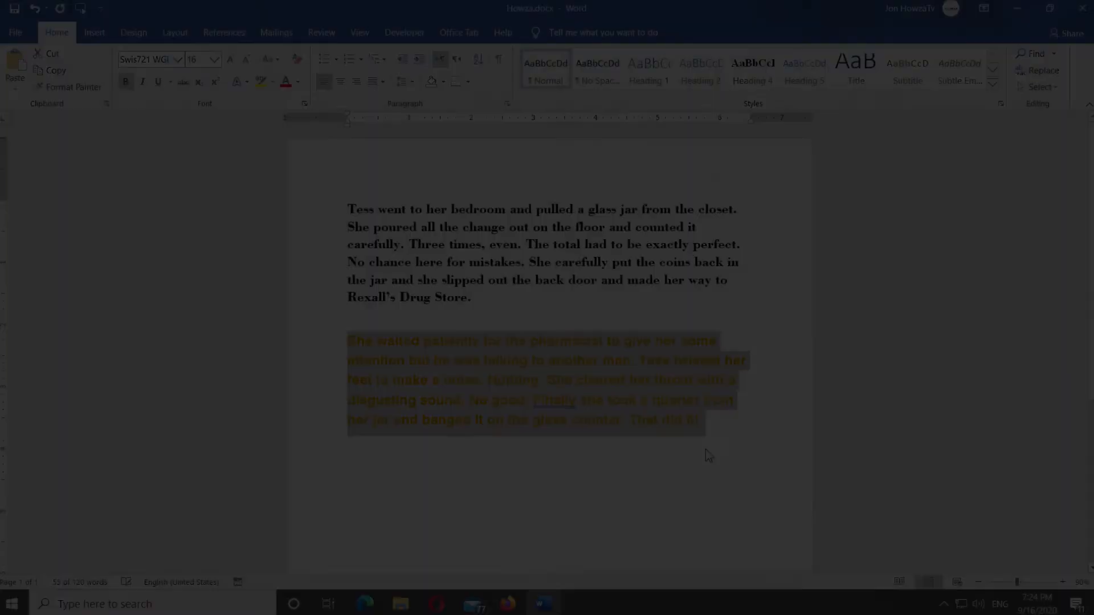